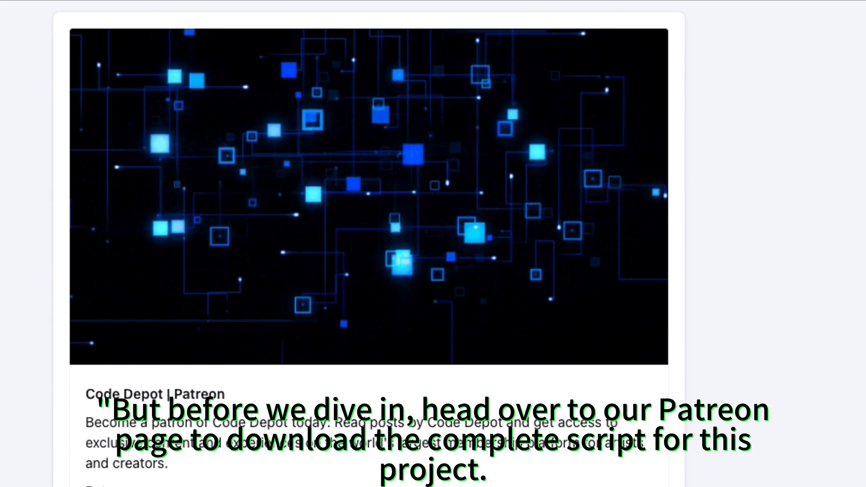
scroll(down, 3)
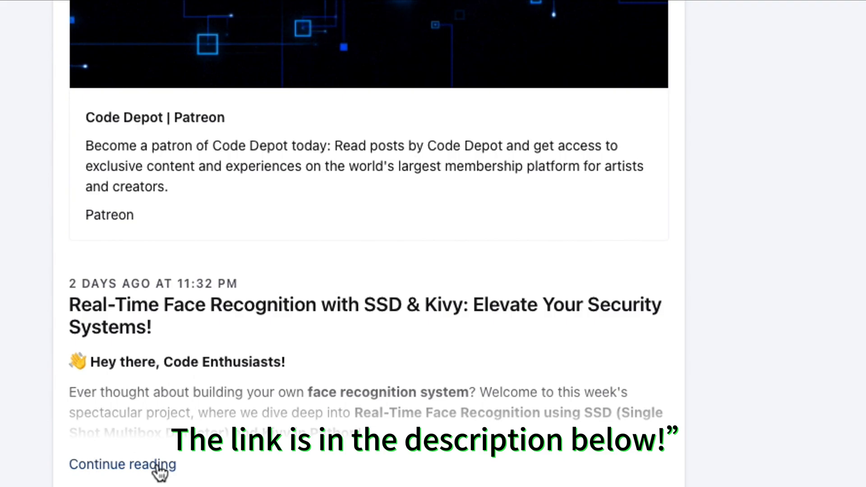
click(123, 464)
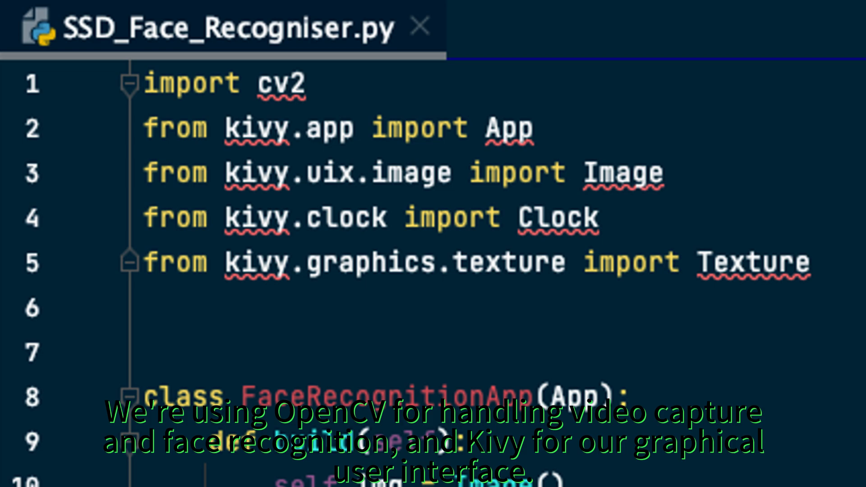
scroll(down, 3)
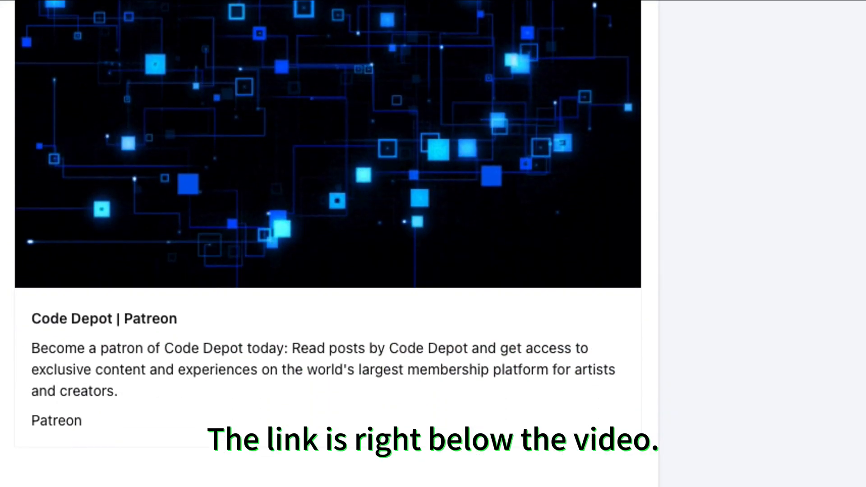
scroll(down, 3)
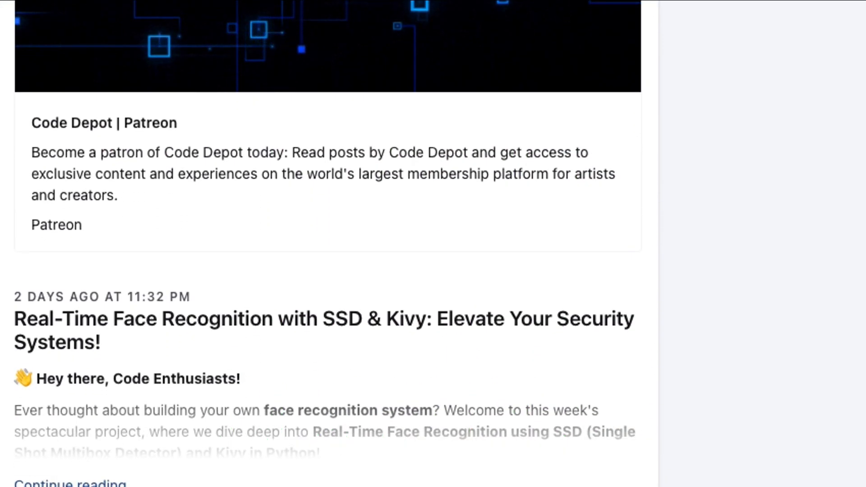